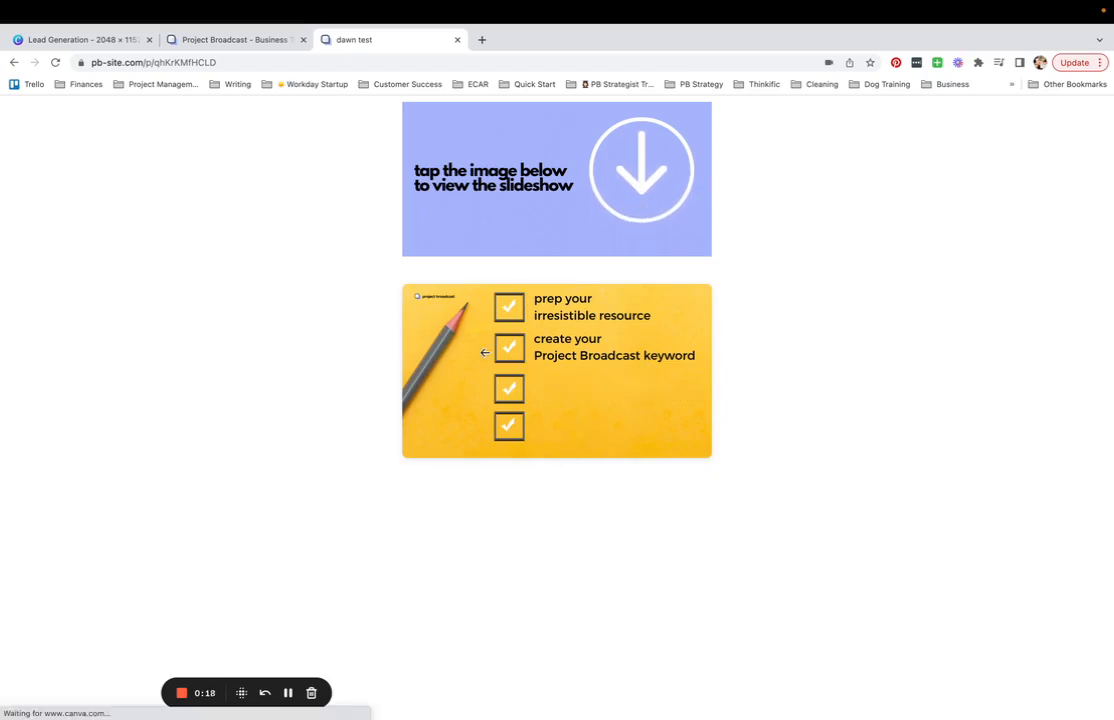
Cycle through the live slideshow by tapping the image, then bring up the Canva Lead Generation design.
left_click(556, 370)
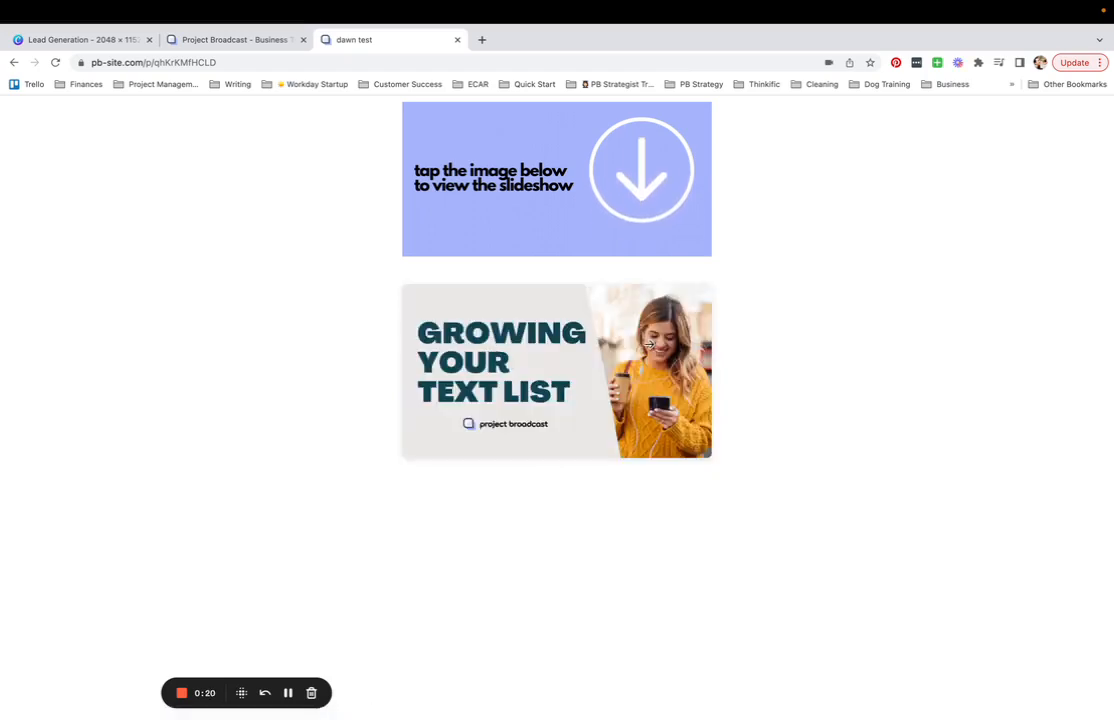
left_click(556, 370)
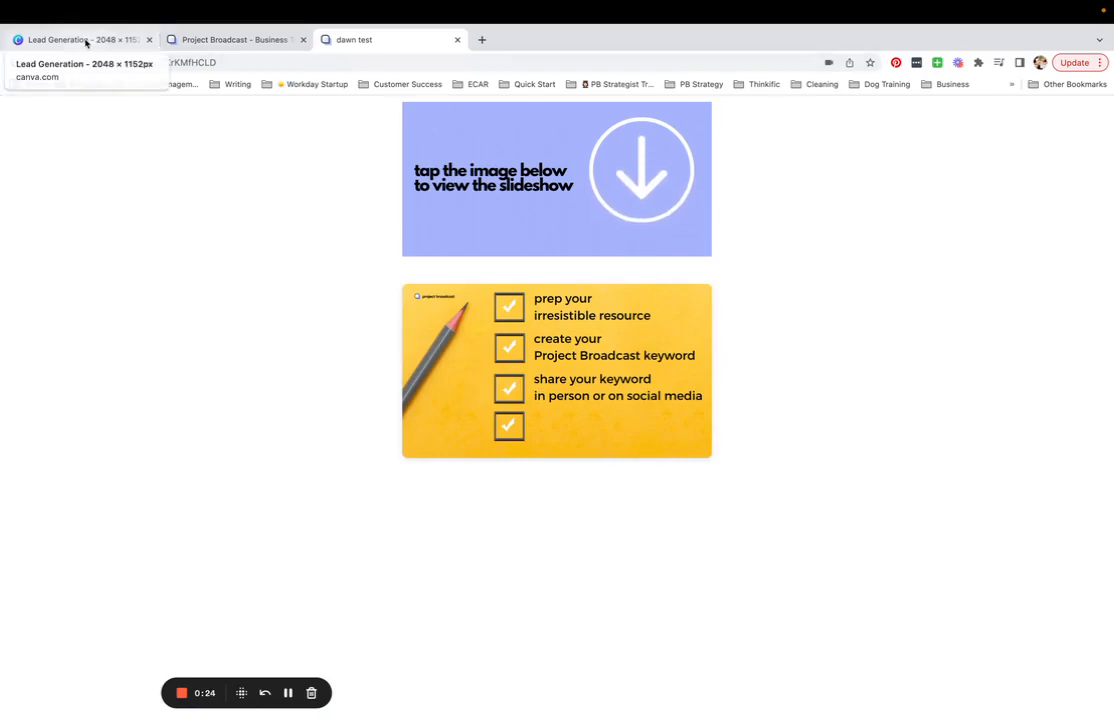
left_click(80, 40)
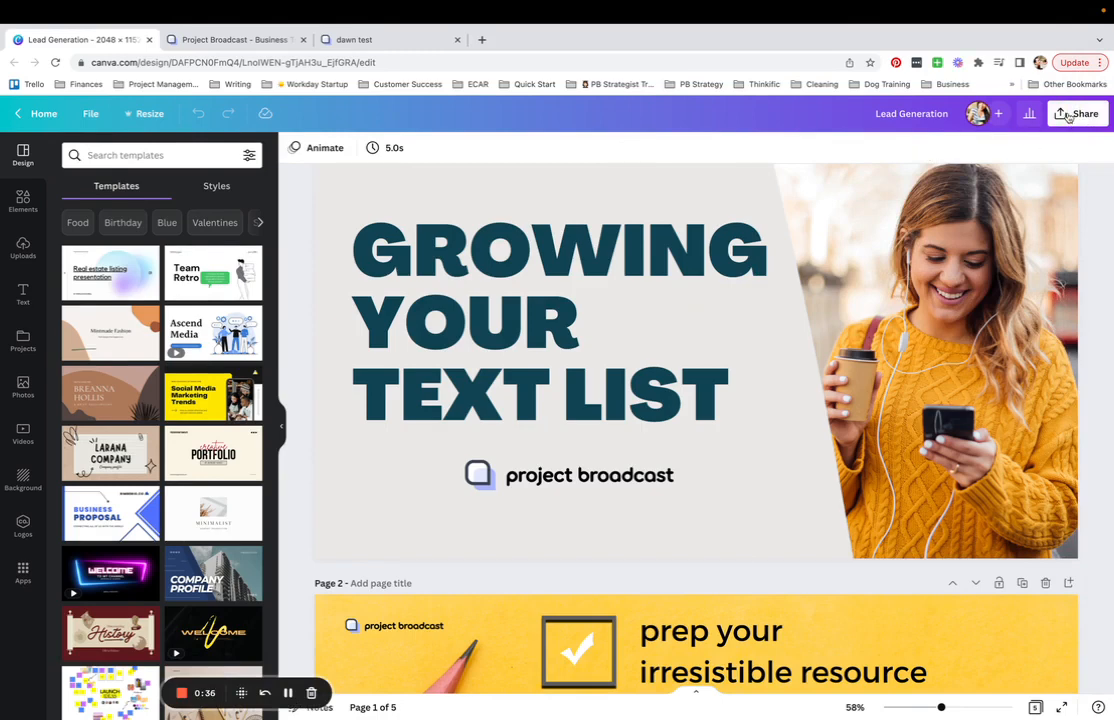
From Share > More, find the Embed option and copy the design's HTML embed code.
left_click(1076, 112)
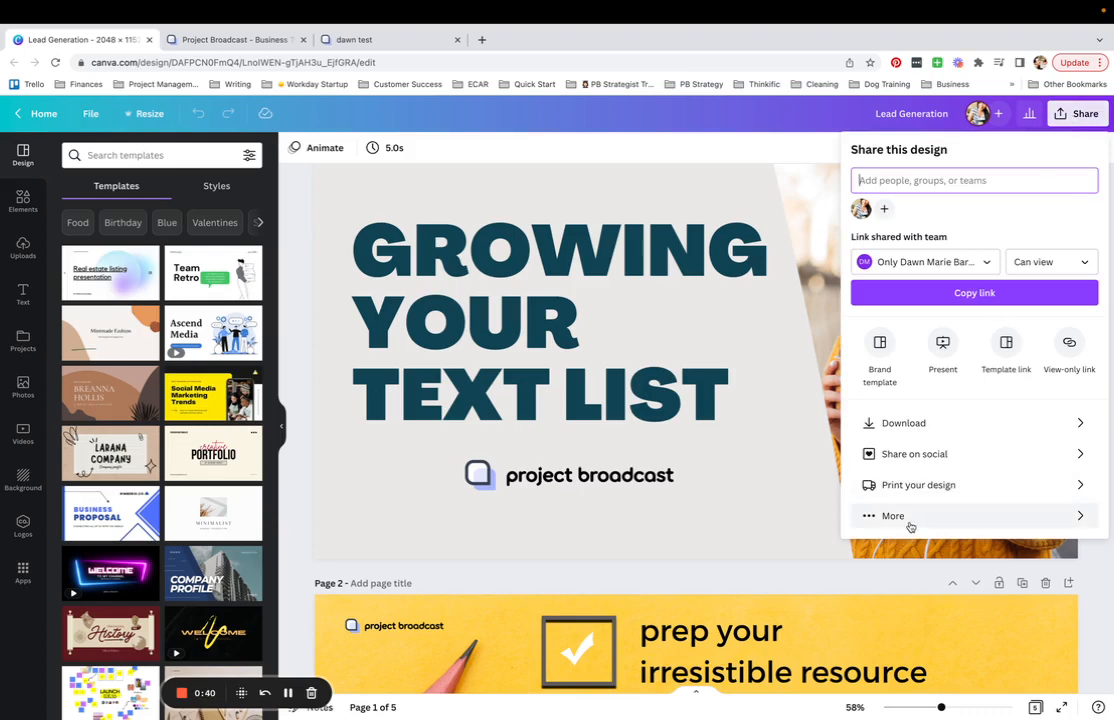
left_click(892, 516)
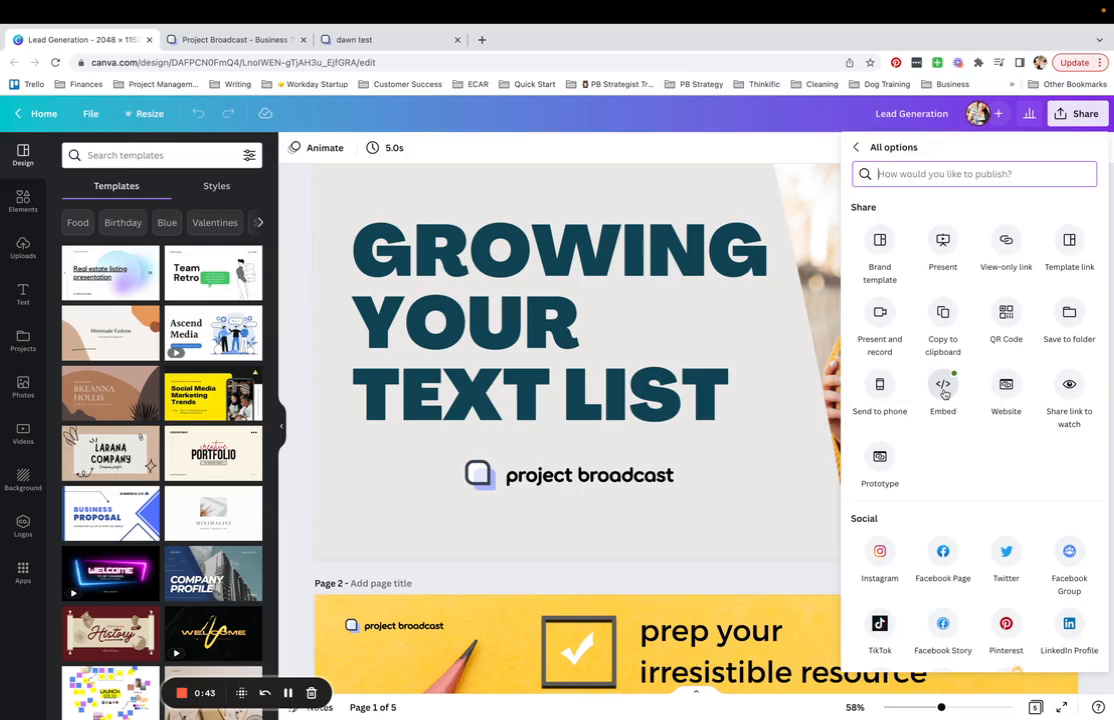
type("embed")
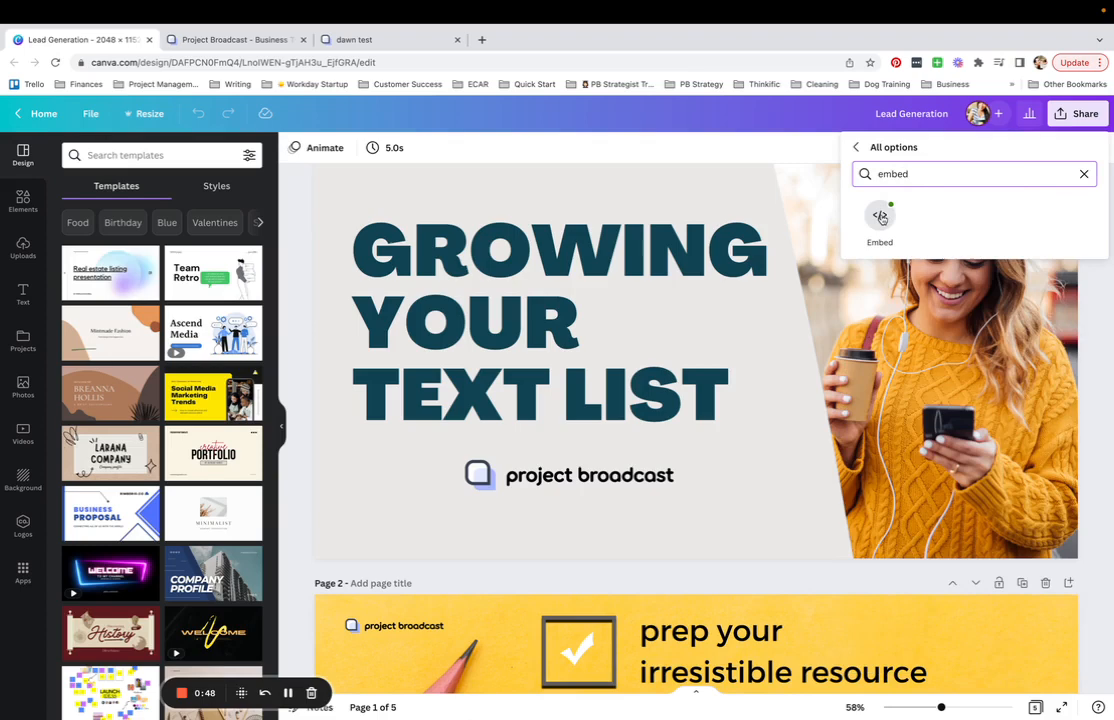
left_click(880, 220)
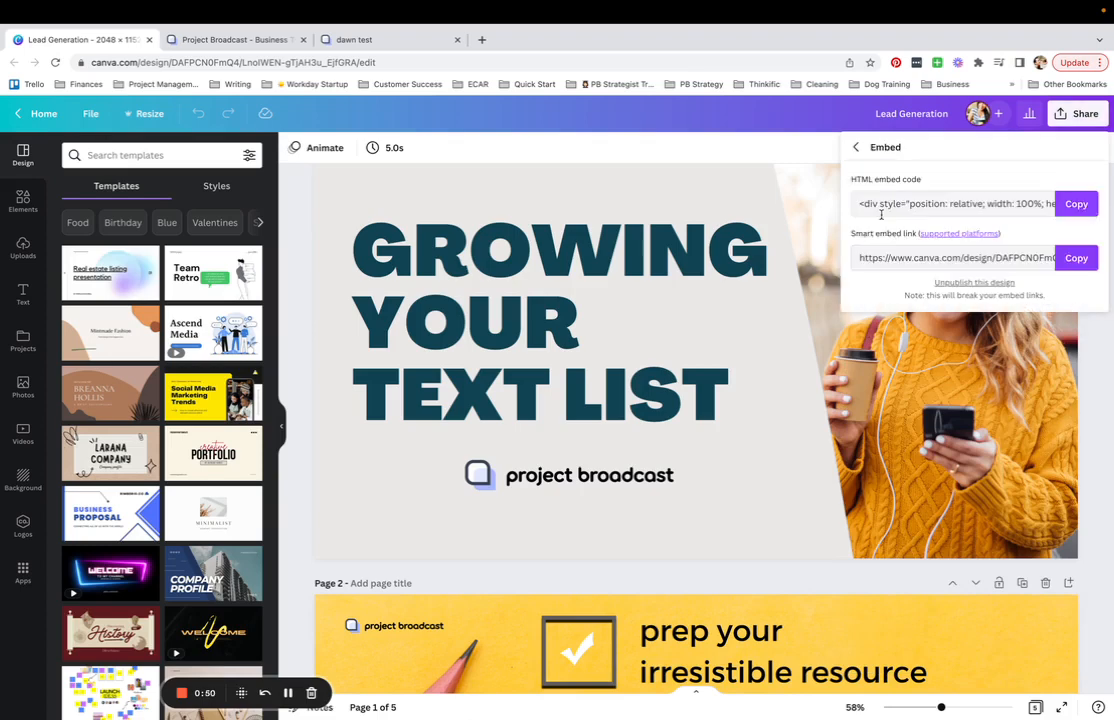
left_click(1076, 204)
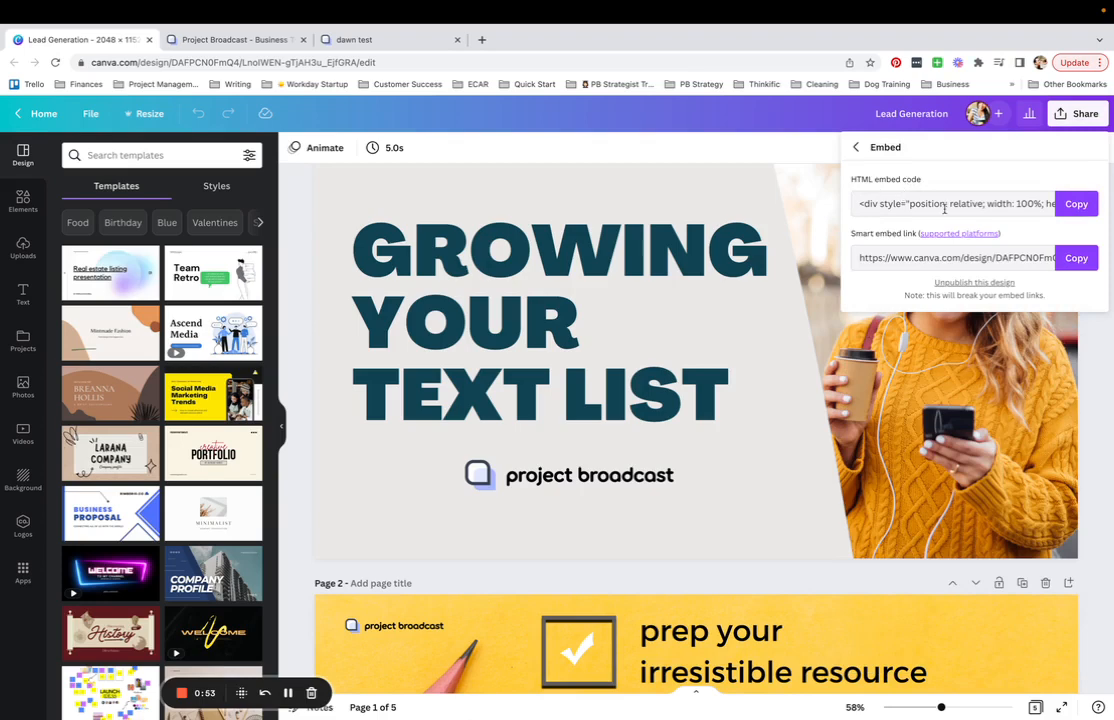
left_click(1076, 204)
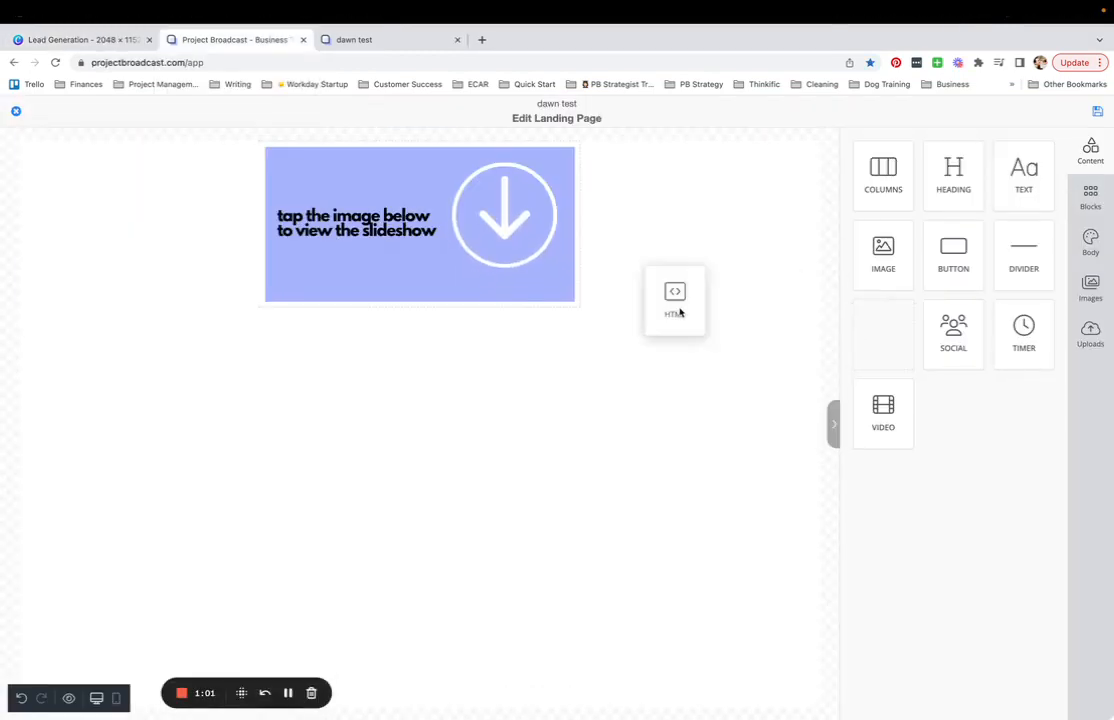
Place an HTML block under the banner image and select it for the Canva embed code.
left_click_drag(676, 300, 420, 320)
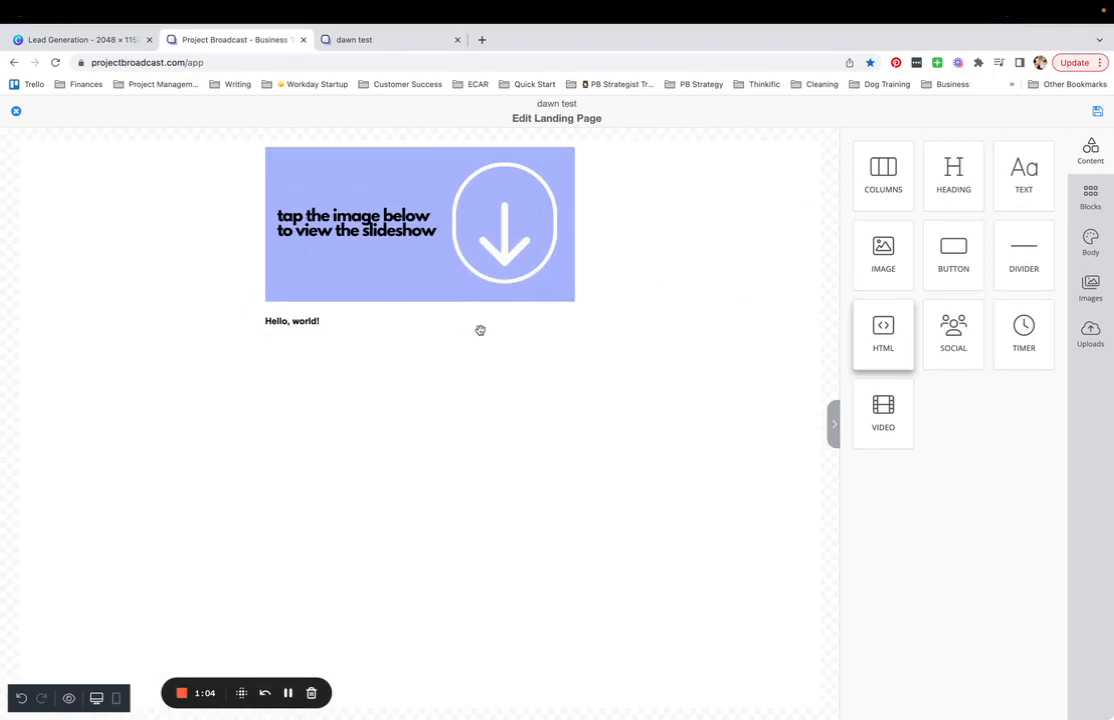
left_click(292, 320)
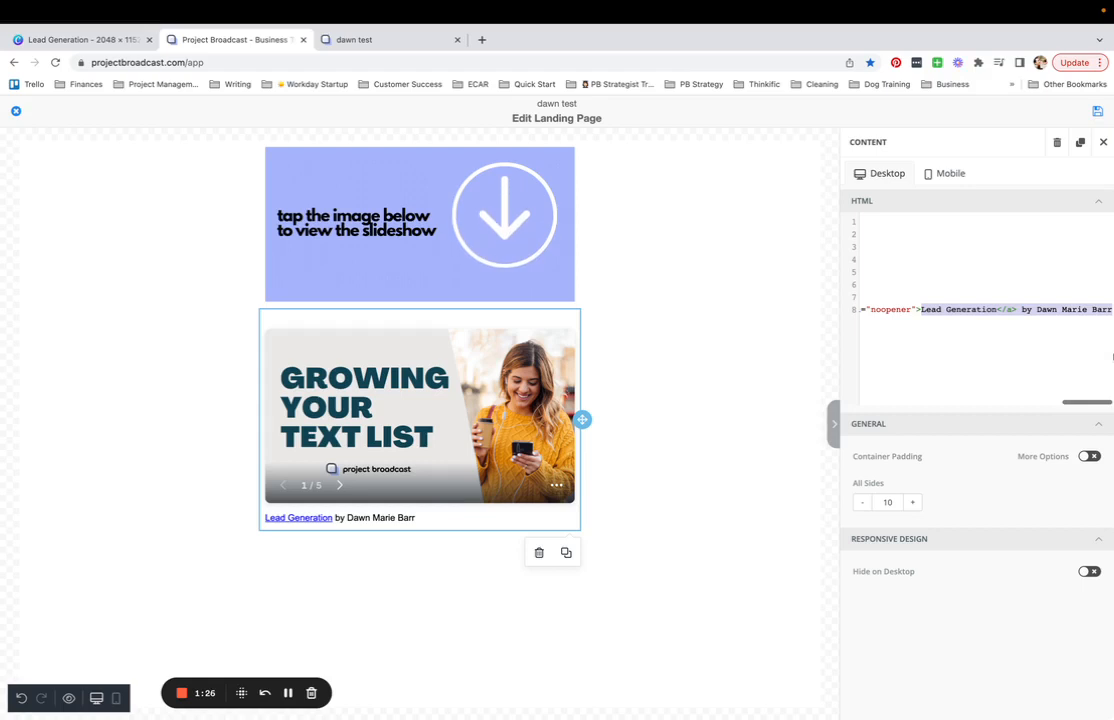
mouse_move(984, 260)
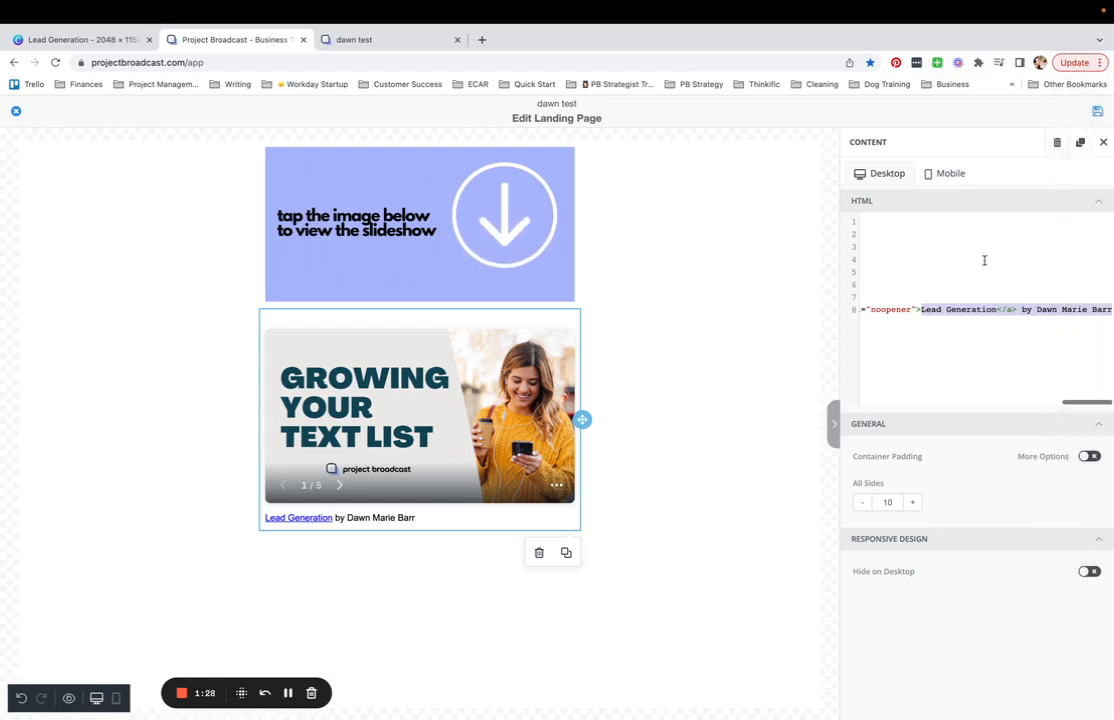